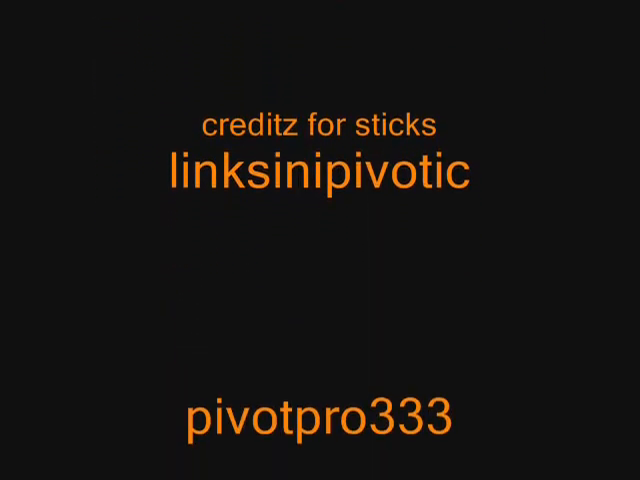
scroll(down, 3)
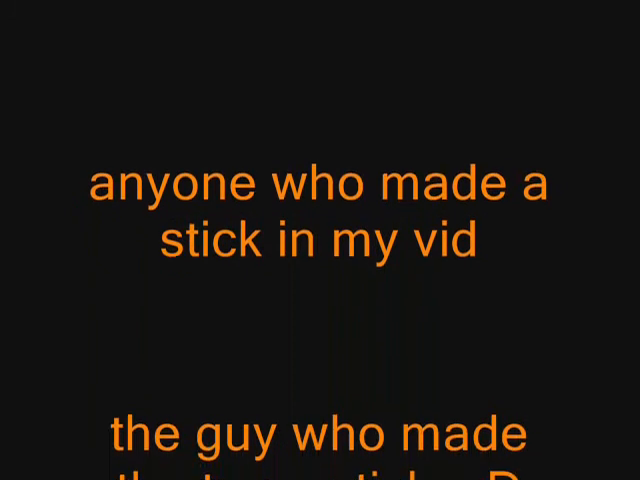
scroll(down, 3)
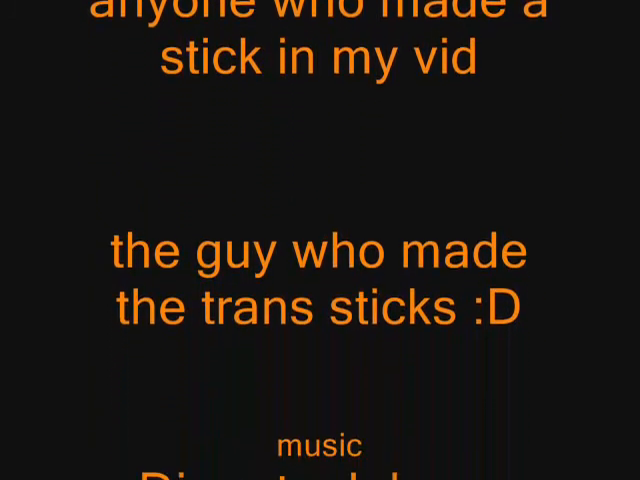